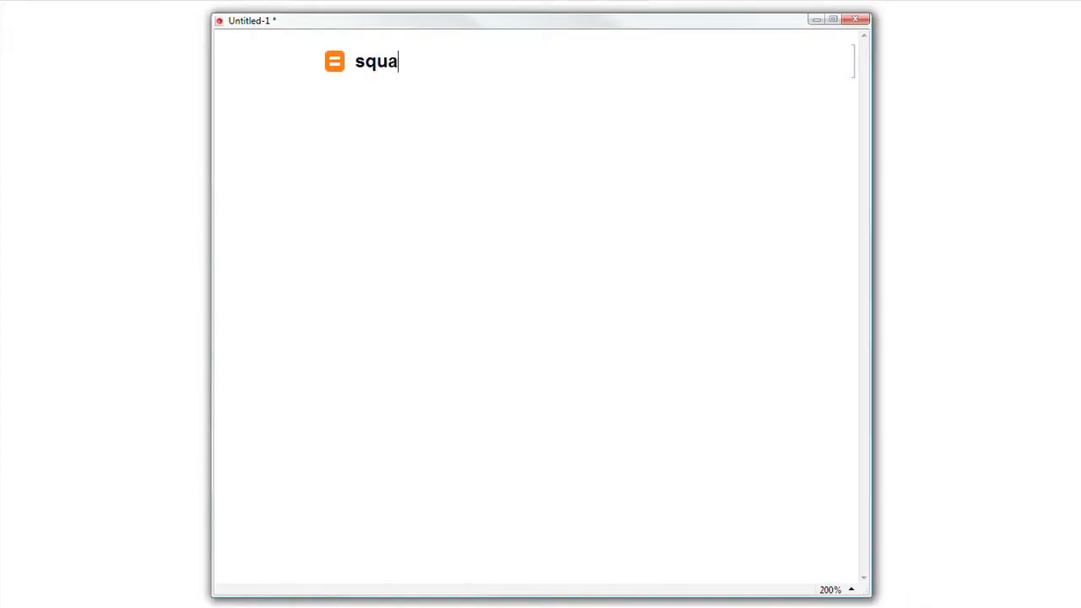
- Ask free-form for the square root of 3721, then begin the 'plot sin x' request
type("re root of 3721")
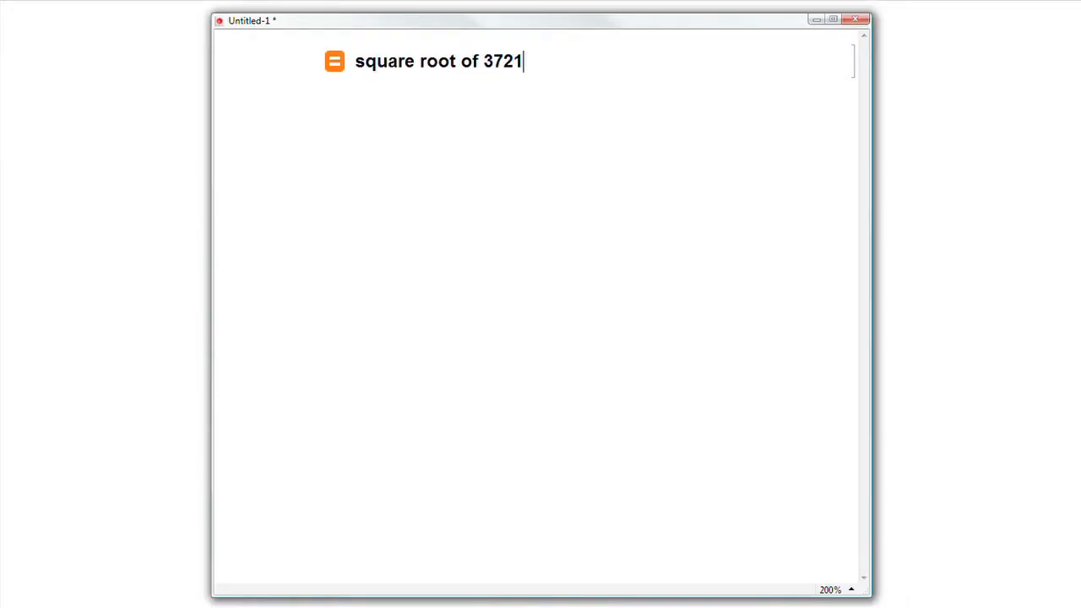
type("1/")
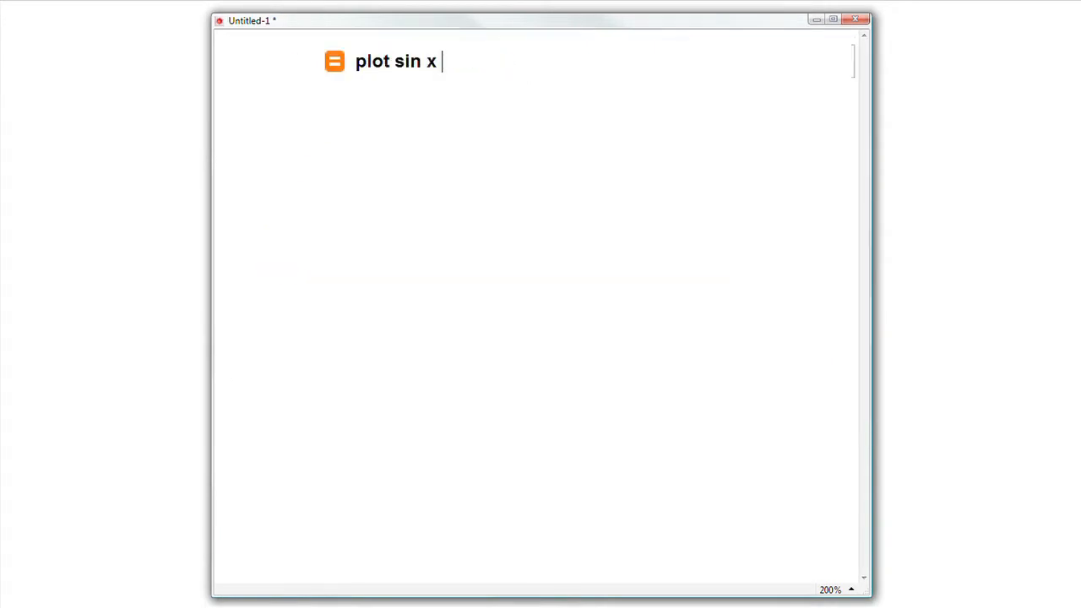
- Plot sin x, set its line thickness to 3, and begin an 'add gridlines' request
key("ctrl+a")
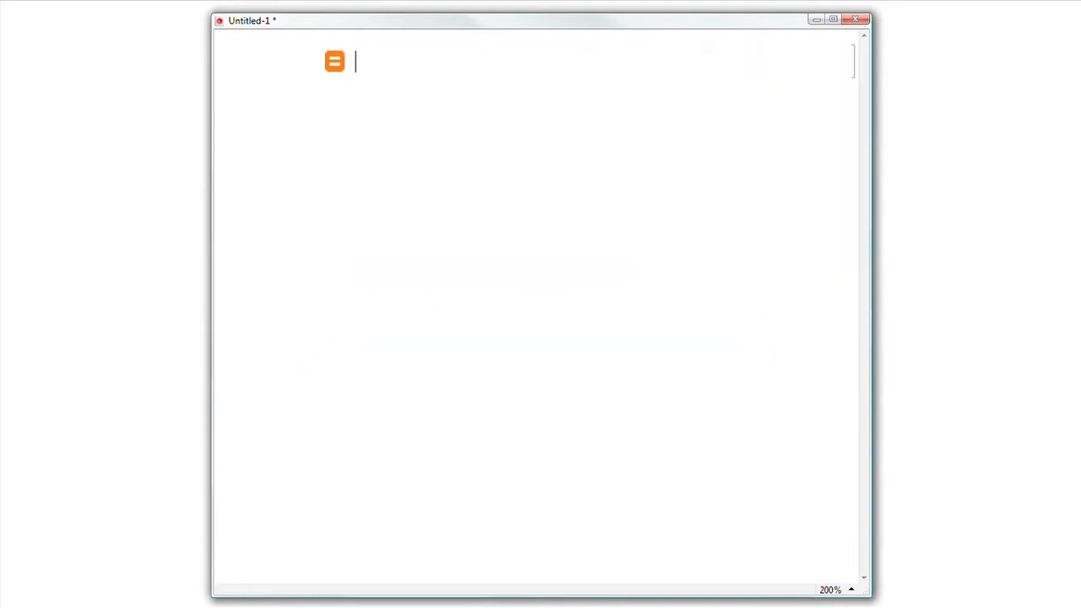
type("set line thicknes")
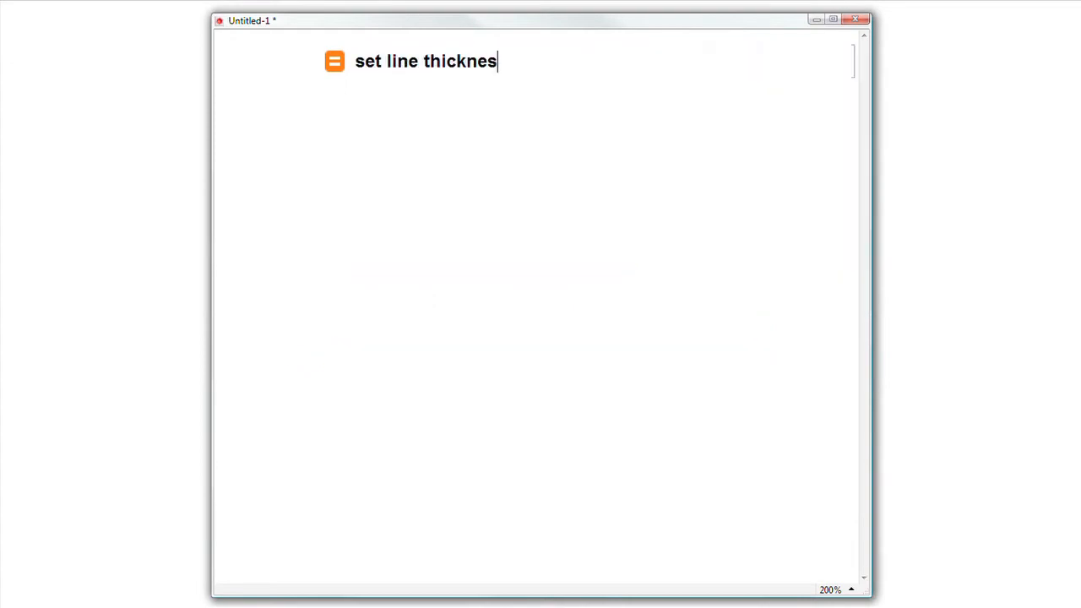
key("Enter")
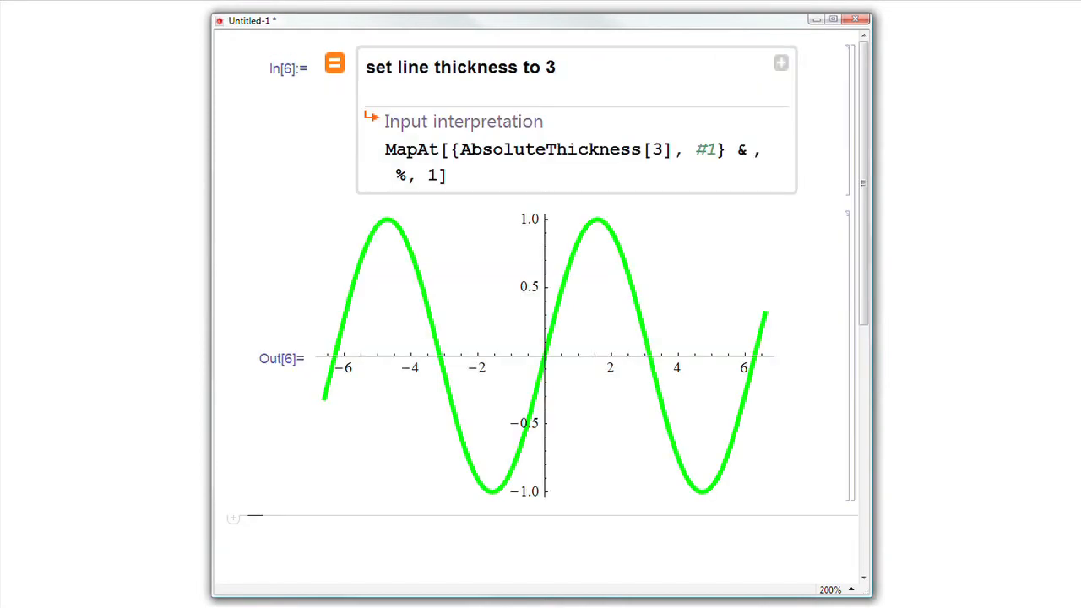
type("add gridl")
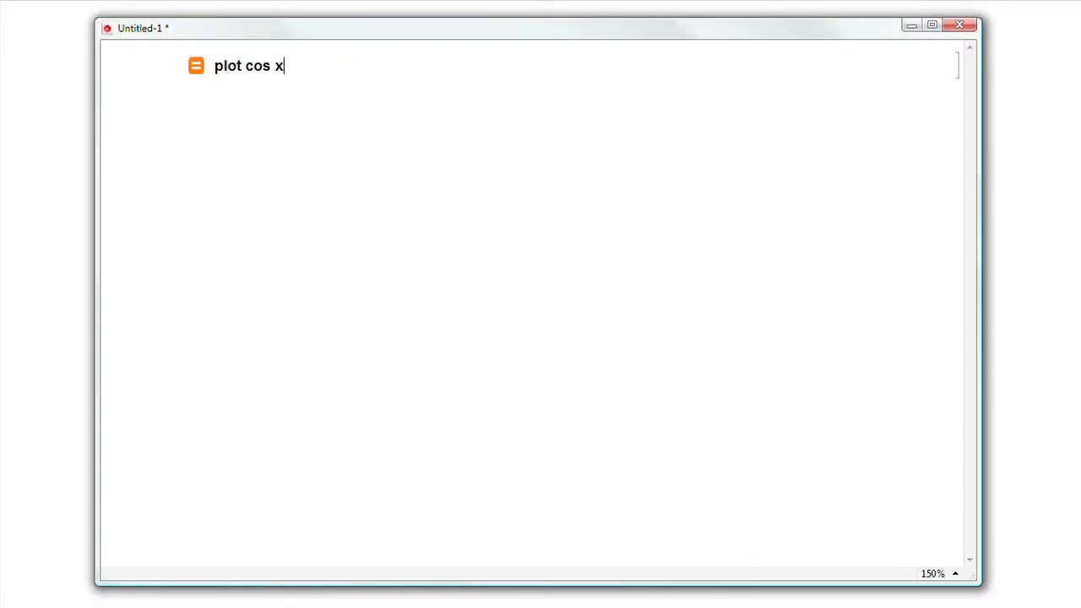
- Evaluate the free-form request 'plot cos x, cos x+1'
type(", cos x+1")
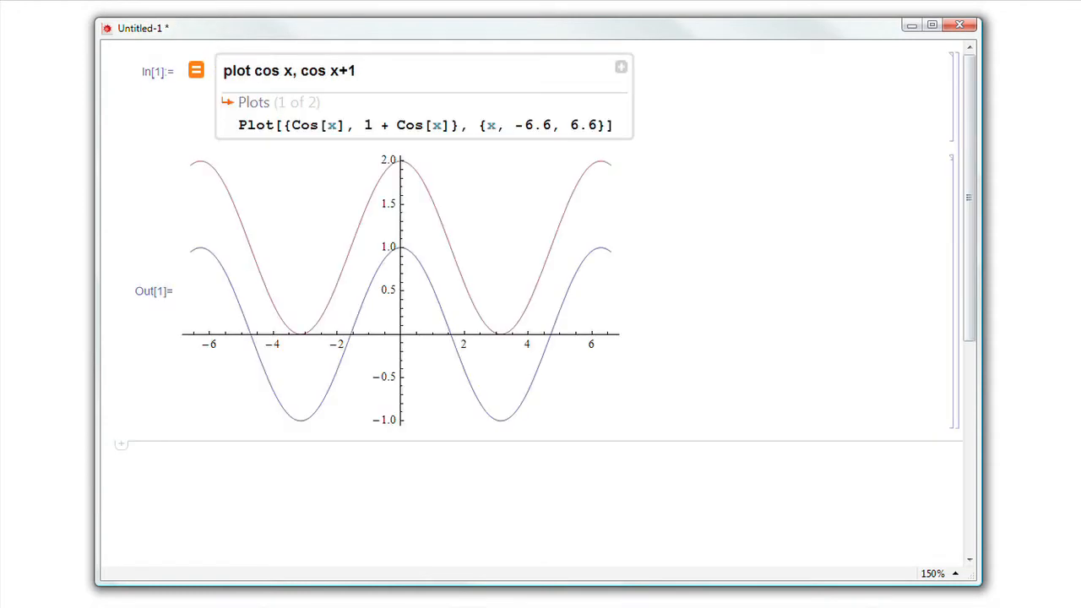
mouse_move(608, 140)
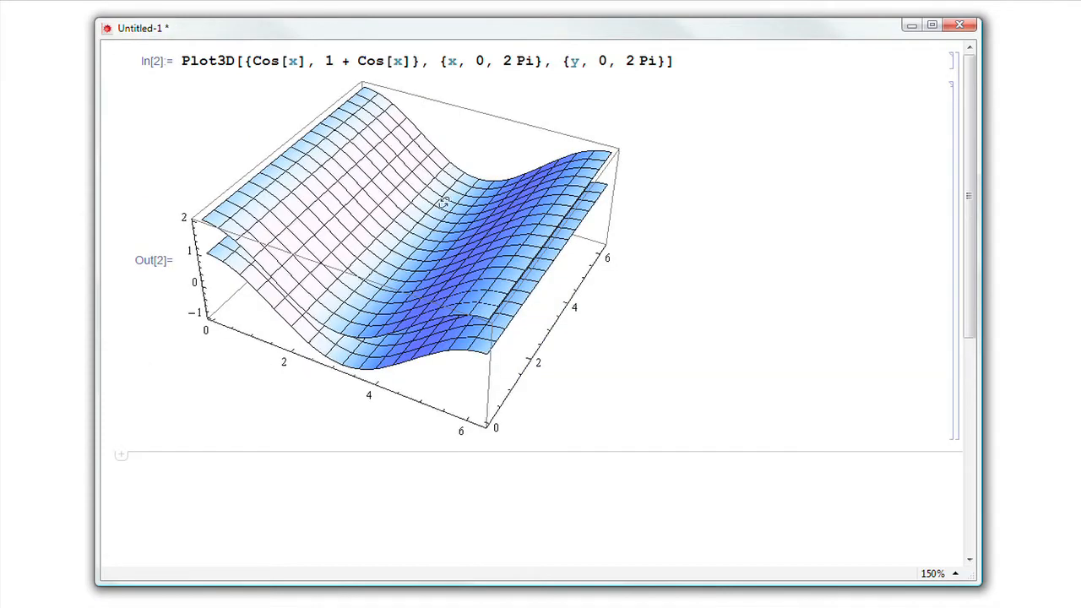
- Tilt the Cos[x] and 1 + Cos[x] Plot3D surfaces to a lower viewing angle
left_click_drag(443, 203, 393, 186)
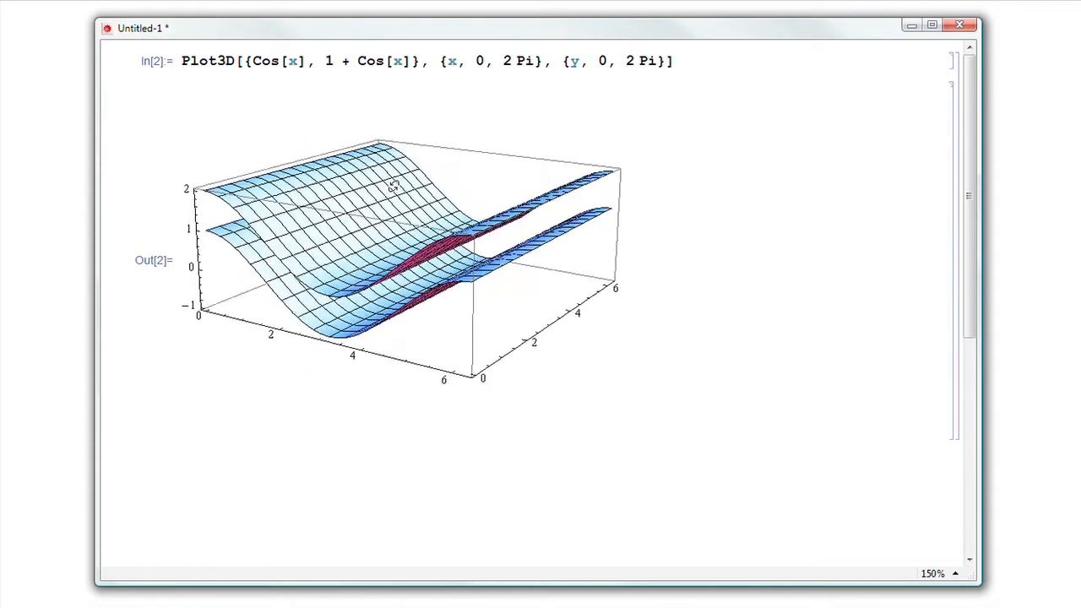